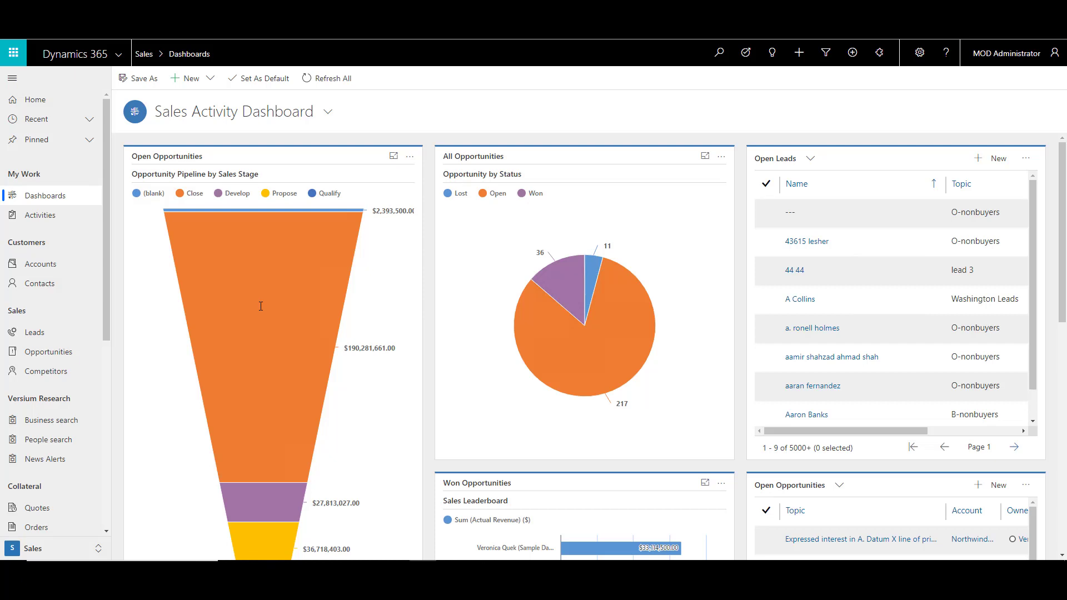
mouse_move(885, 70)
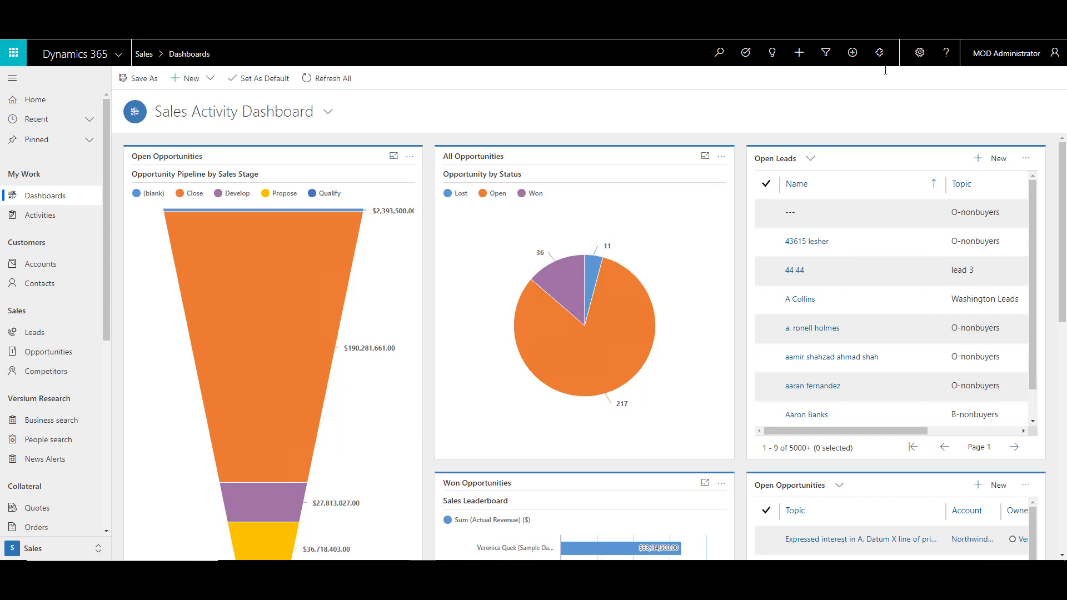
- Go to Advanced Settings from the sales dashboard to reach Business Management
left_click(919, 52)
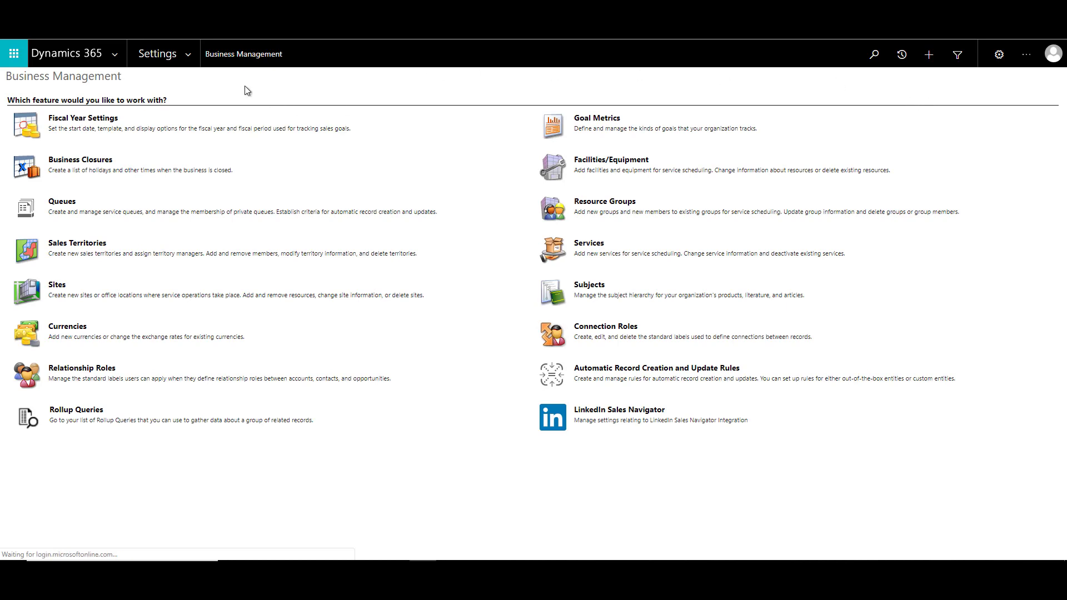
- Open Document Management under System in the Settings menu
left_click(157, 54)
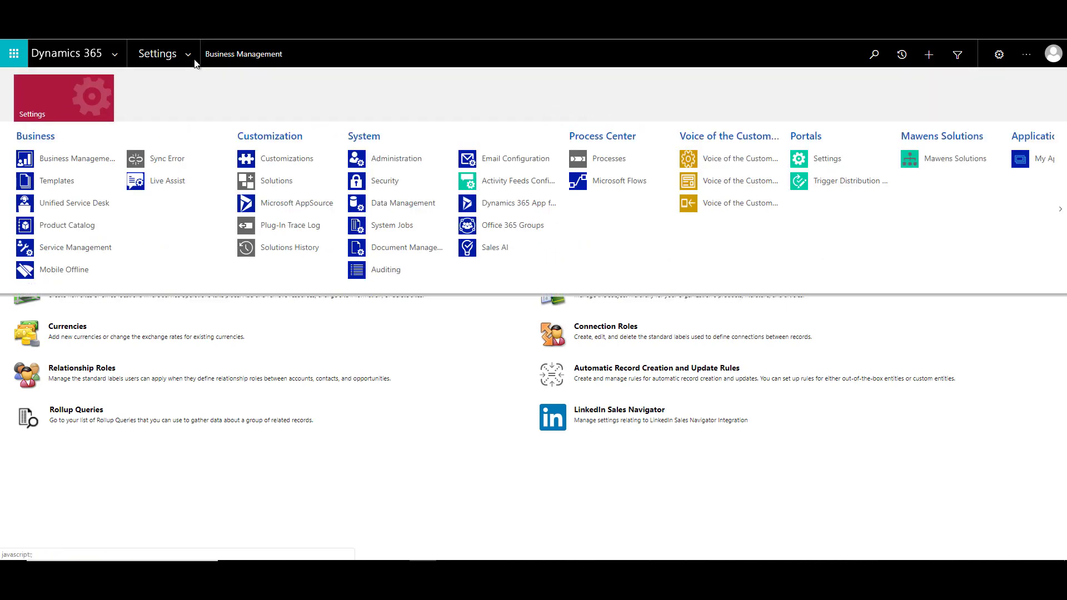
mouse_move(408, 247)
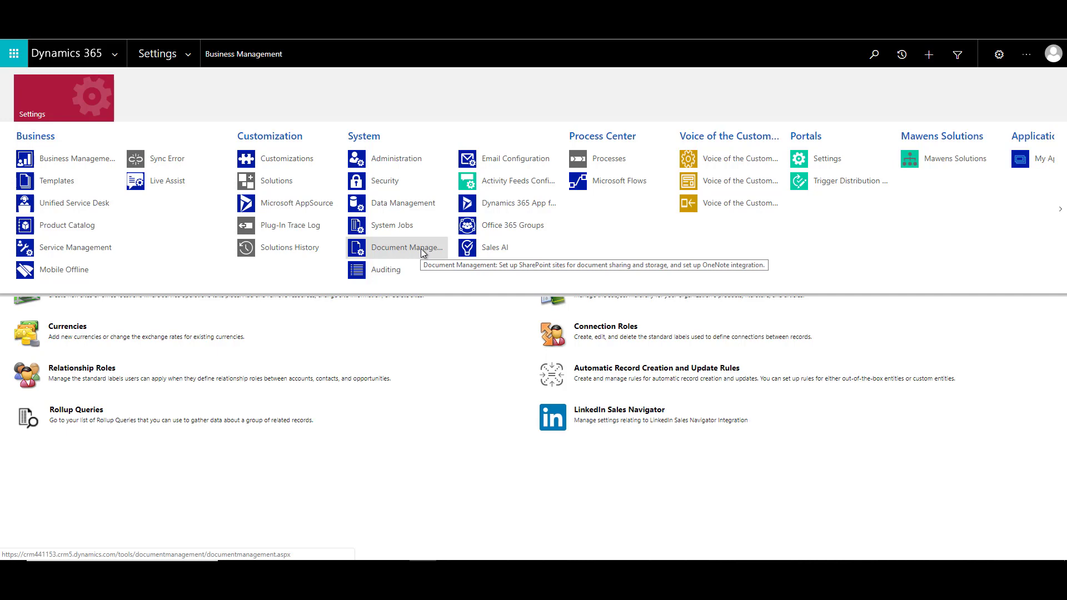
left_click(407, 247)
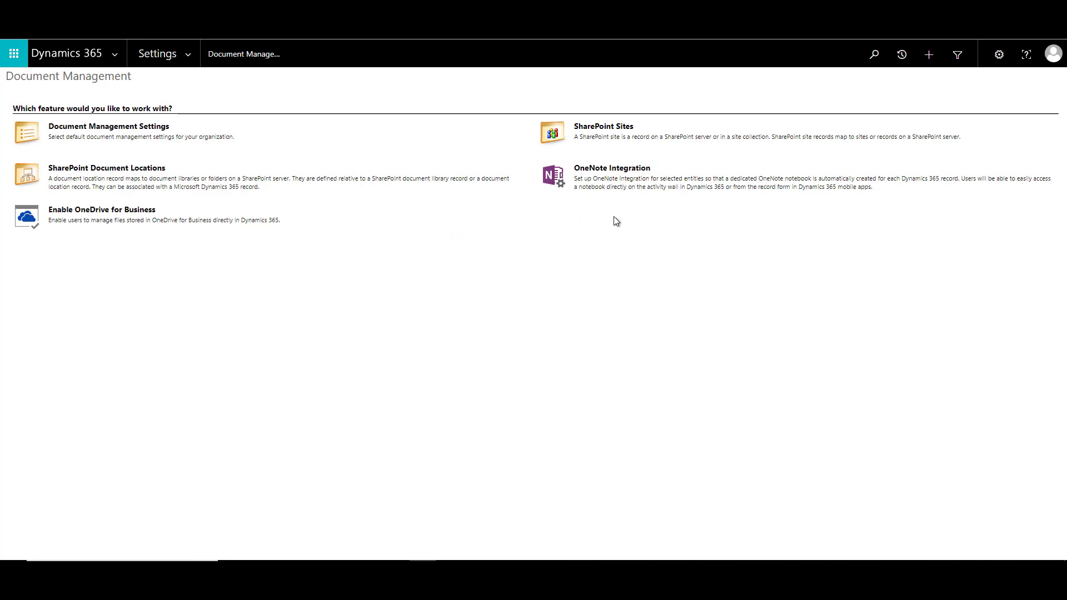
mouse_move(654, 218)
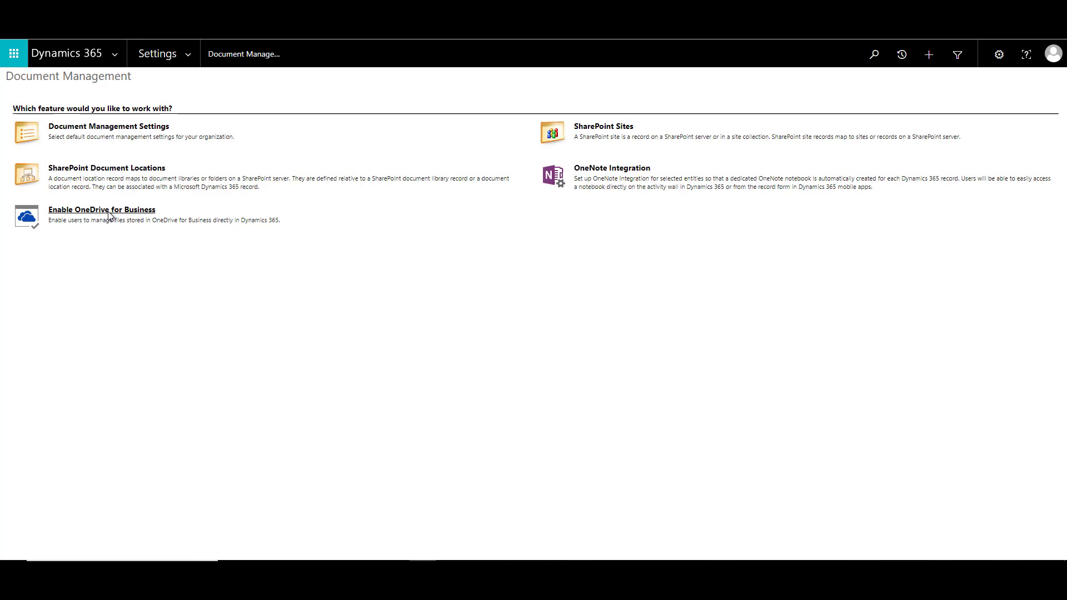
- Tick Enable OneDrive for Business and confirm the change
left_click(100, 210)
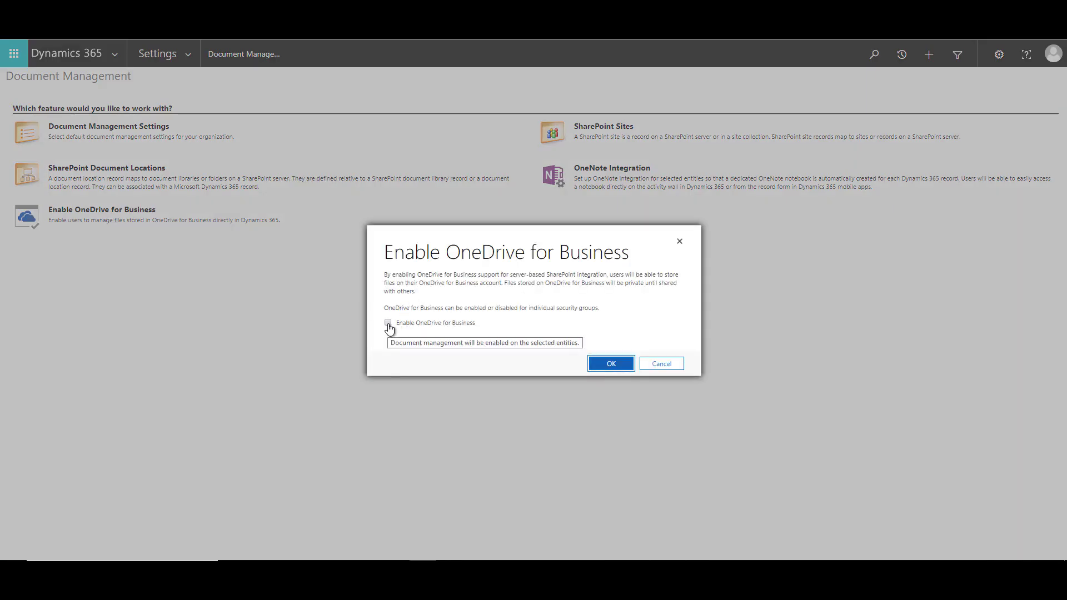
left_click(388, 322)
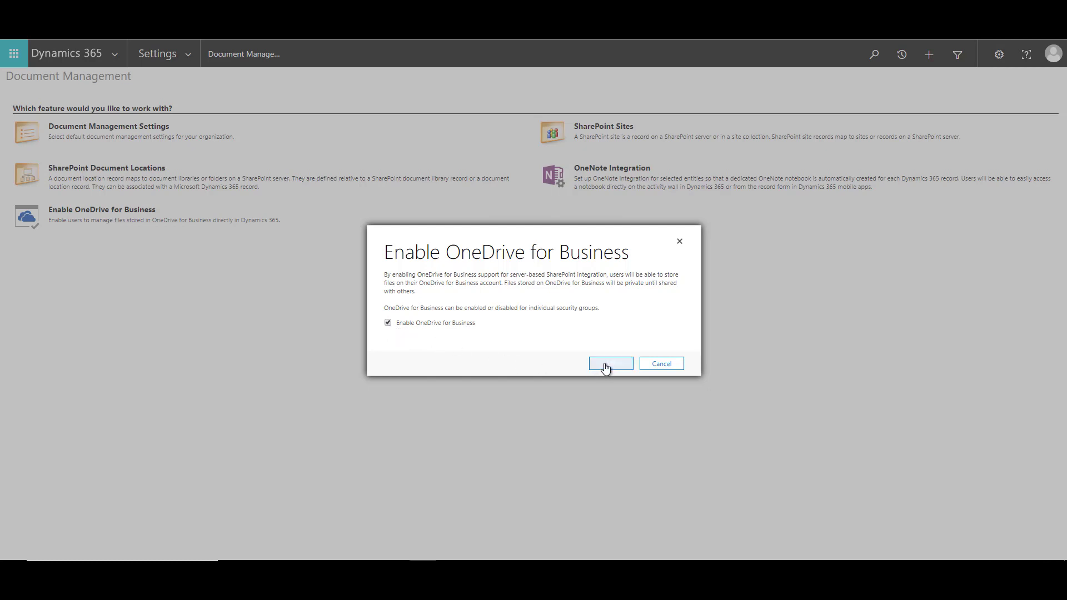
left_click(610, 363)
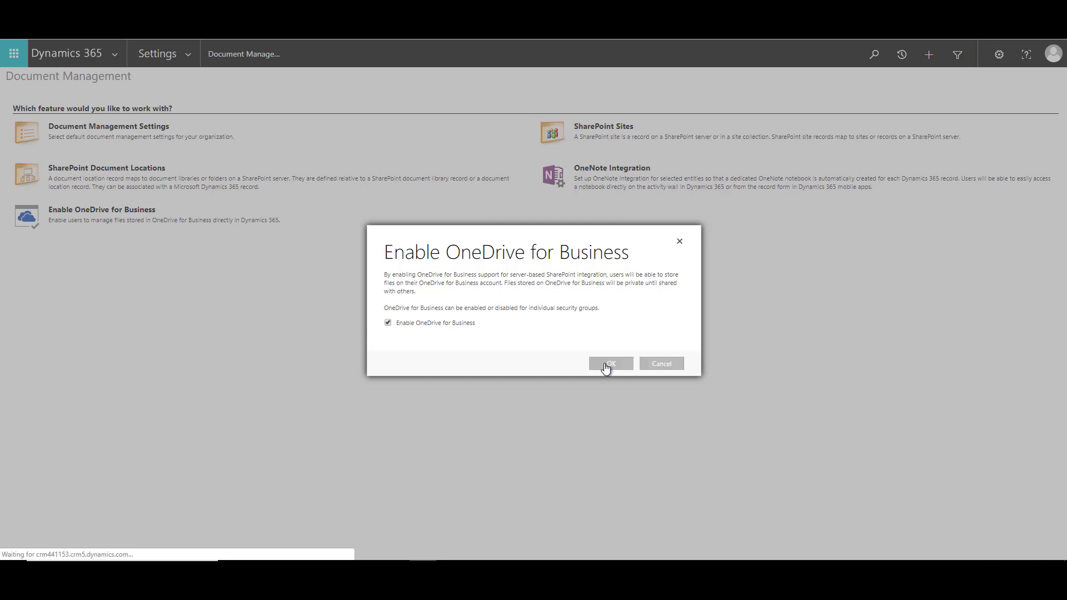
left_click(609, 363)
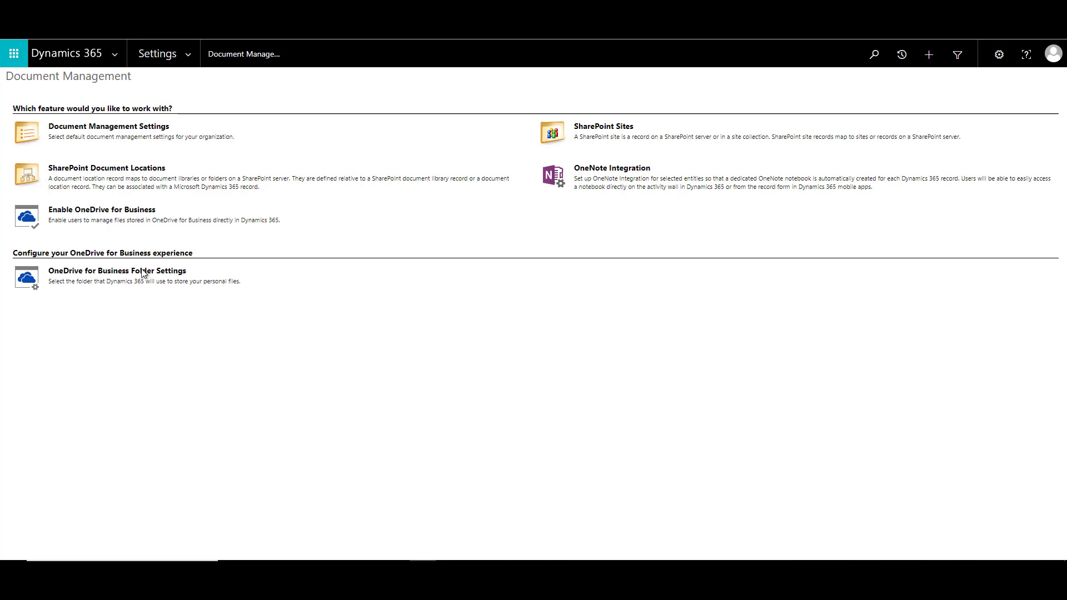
- Keep CRM as the OneDrive for Business personal files folder and save
left_click(116, 271)
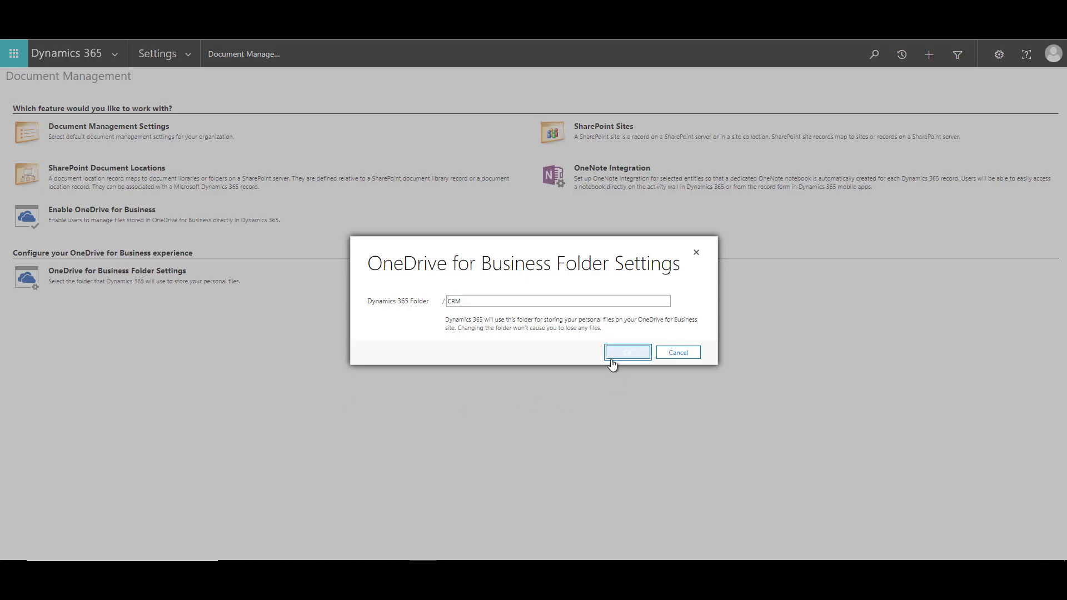
left_click(626, 352)
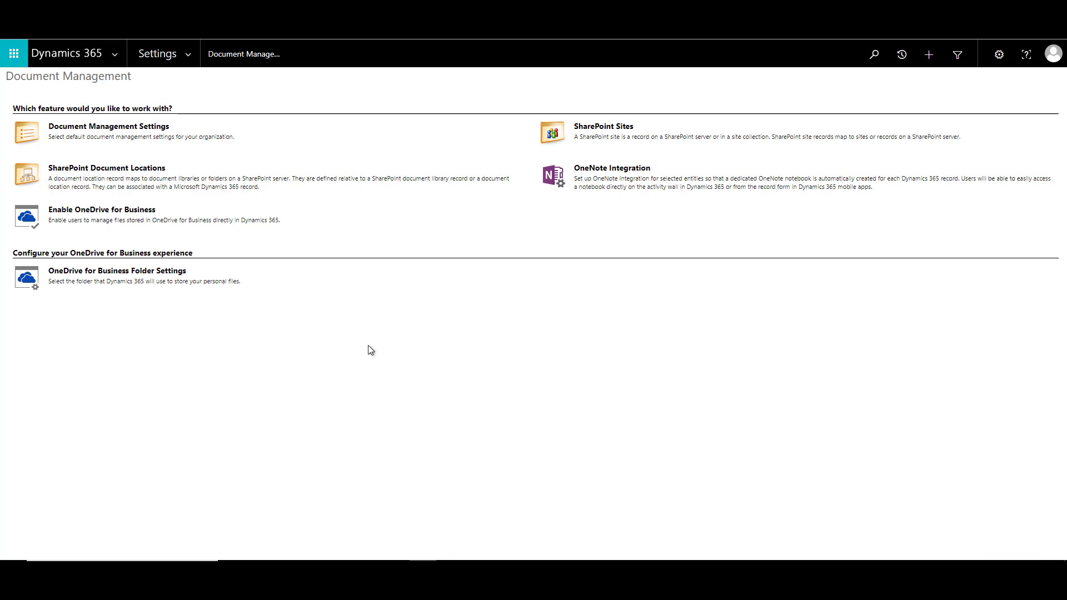
mouse_move(270, 243)
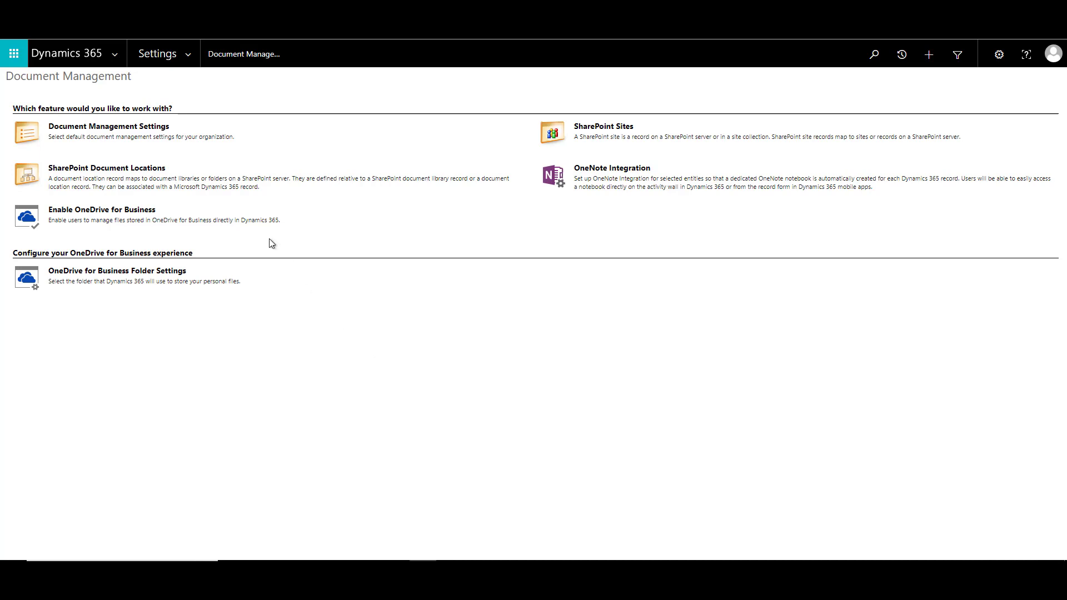
mouse_move(247, 207)
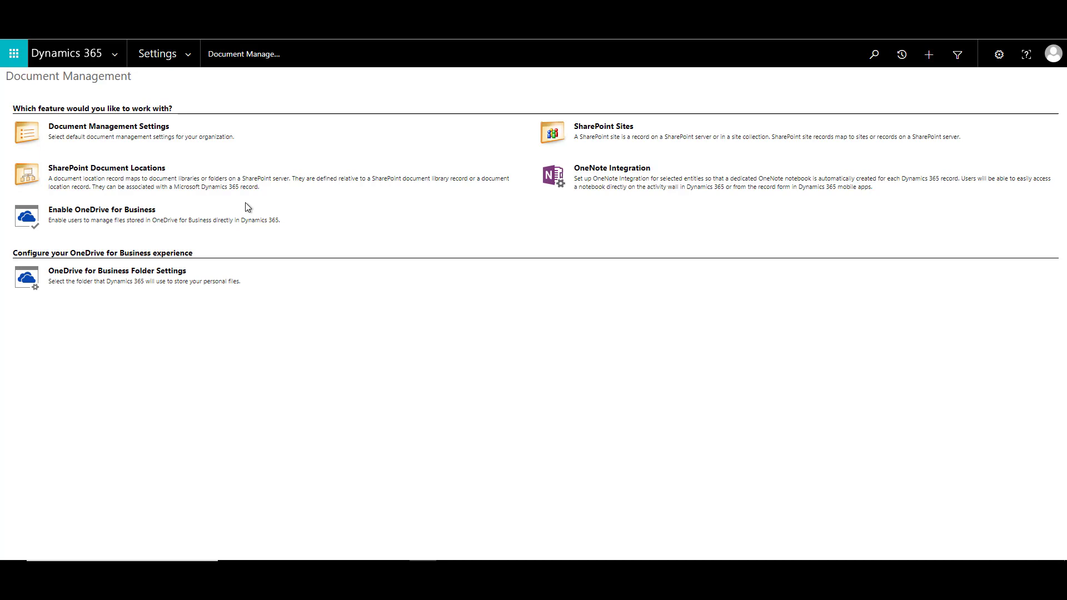
- Open the Account Manager security role and review its OneDrive for Business privilege
left_click(157, 54)
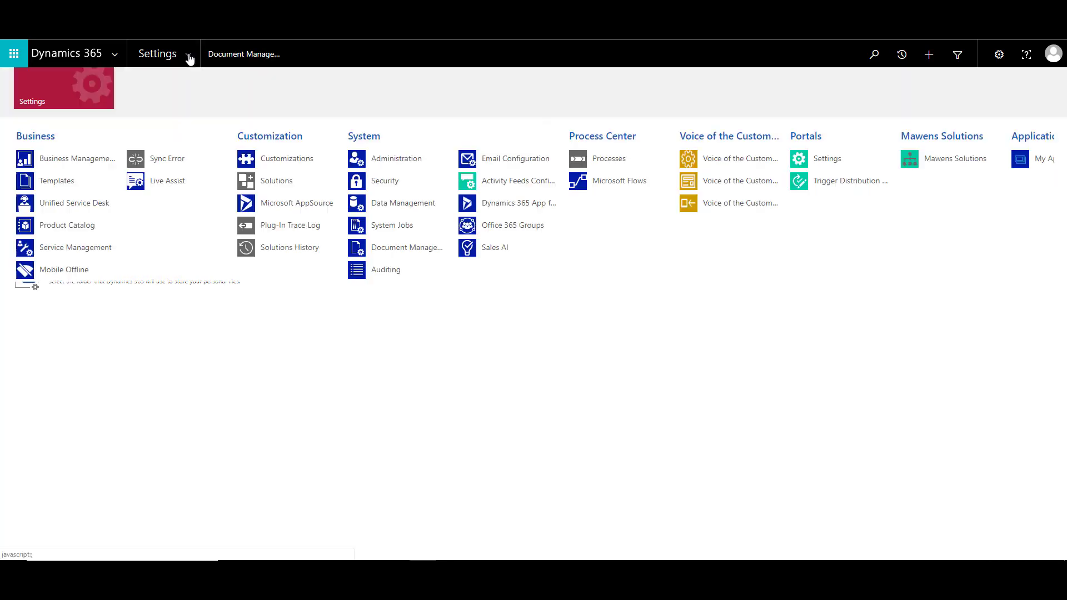
mouse_move(402, 203)
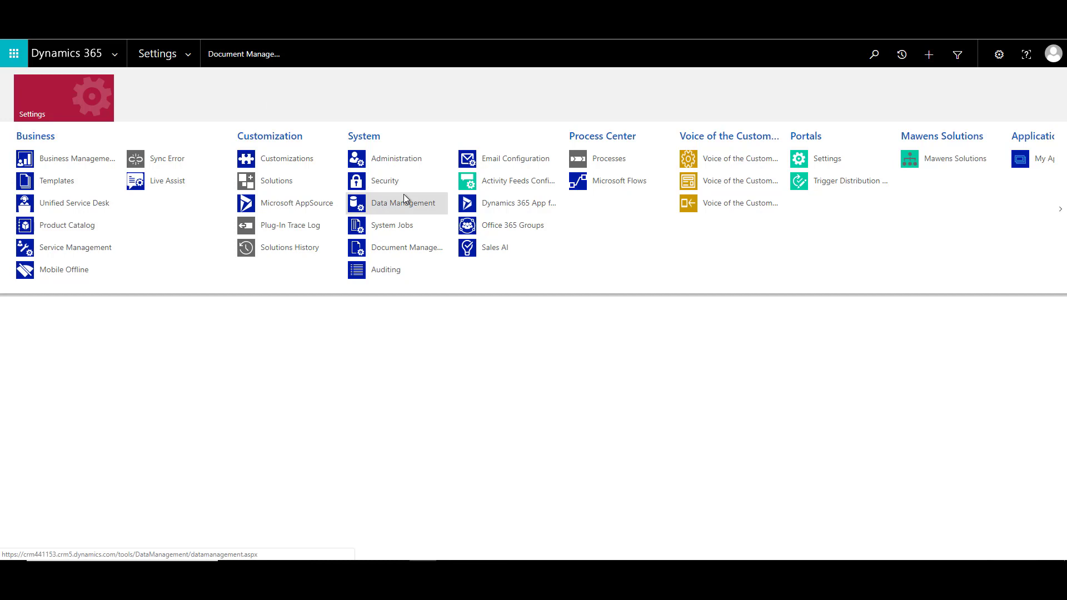
mouse_move(403, 203)
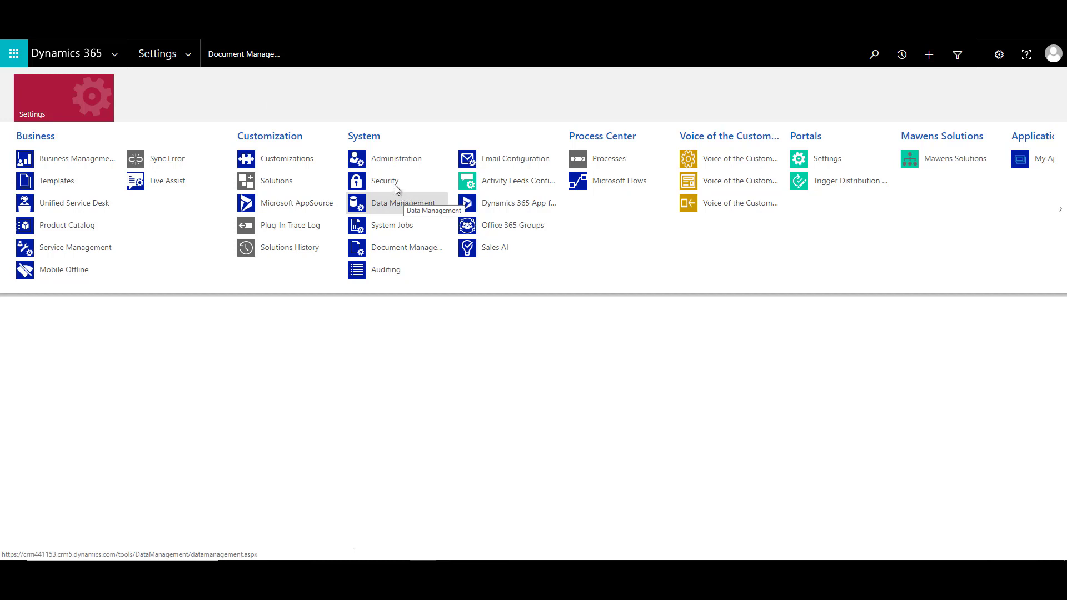
left_click(385, 180)
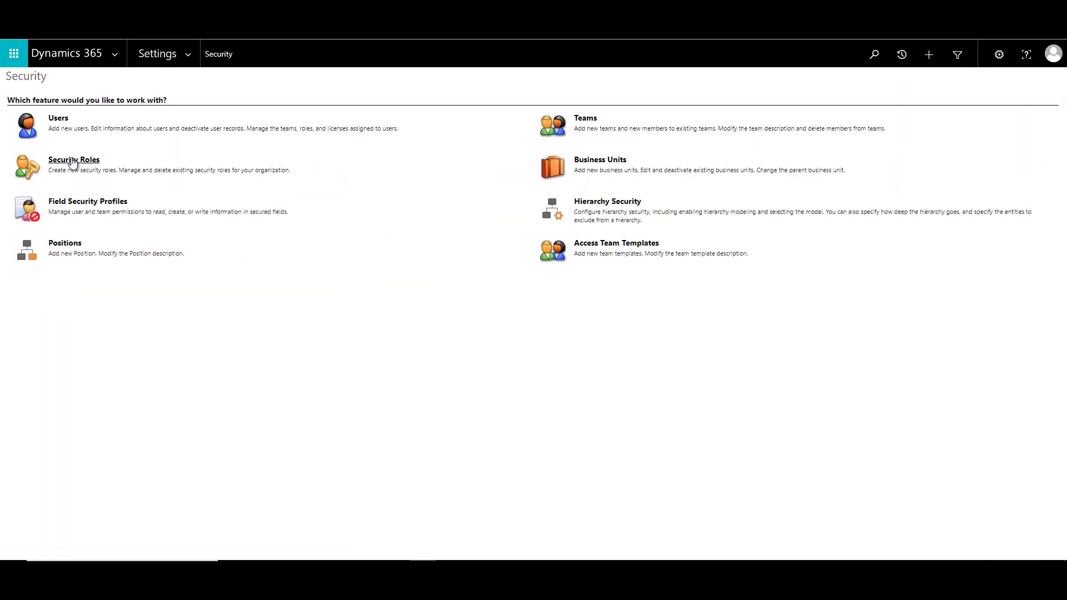
left_click(74, 159)
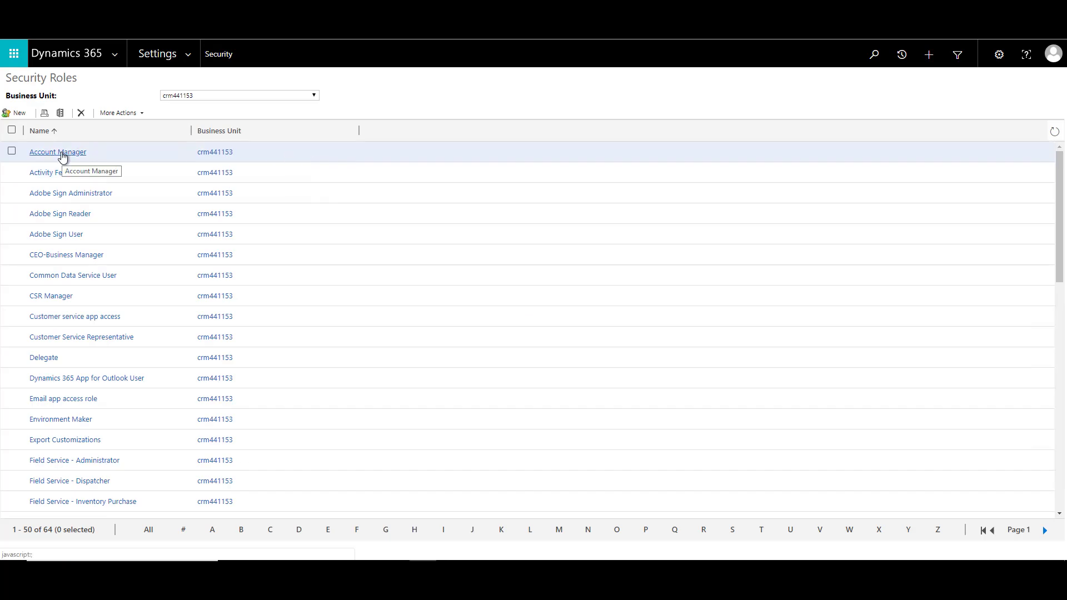
left_click(58, 151)
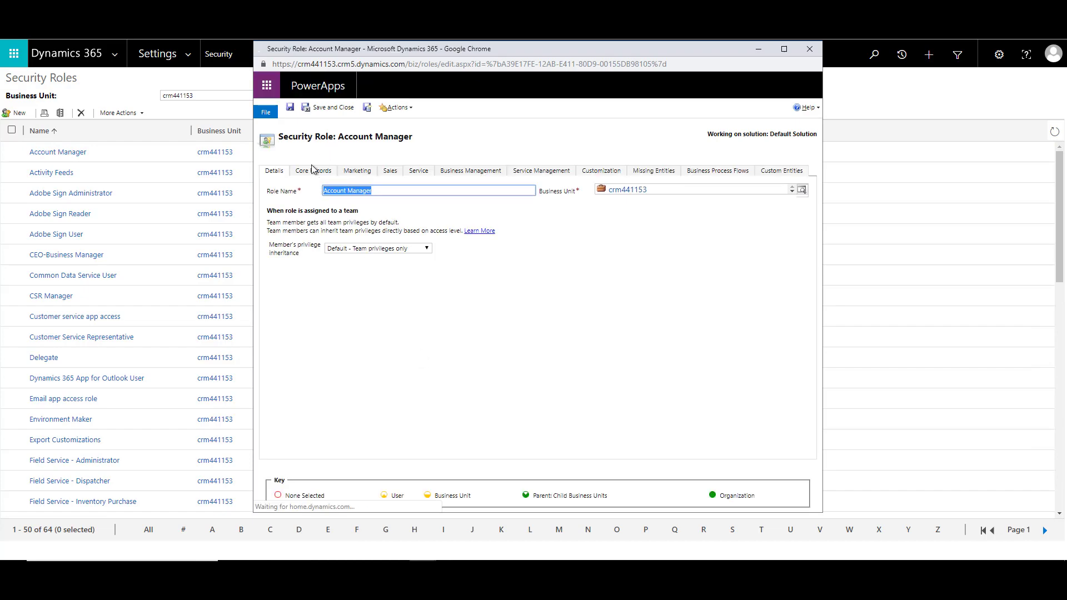
left_click(312, 171)
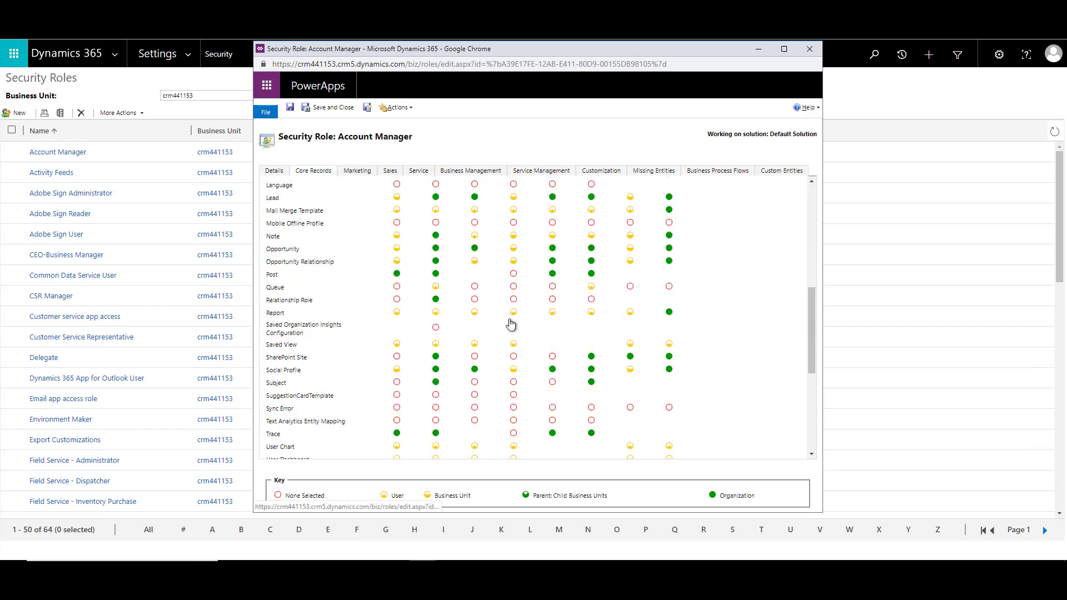
scroll("down", 3)
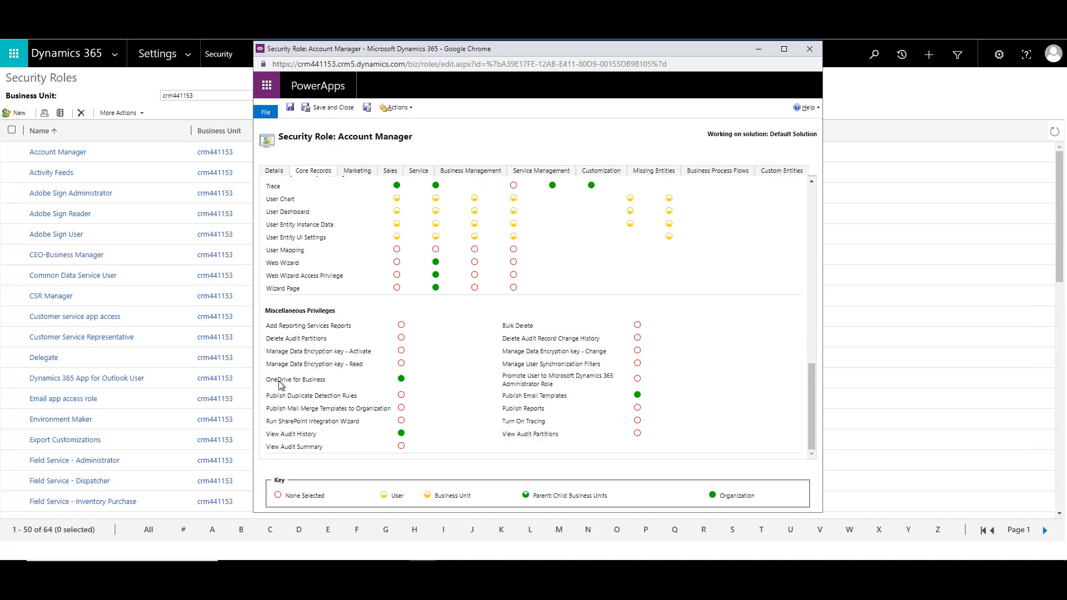
mouse_move(400, 378)
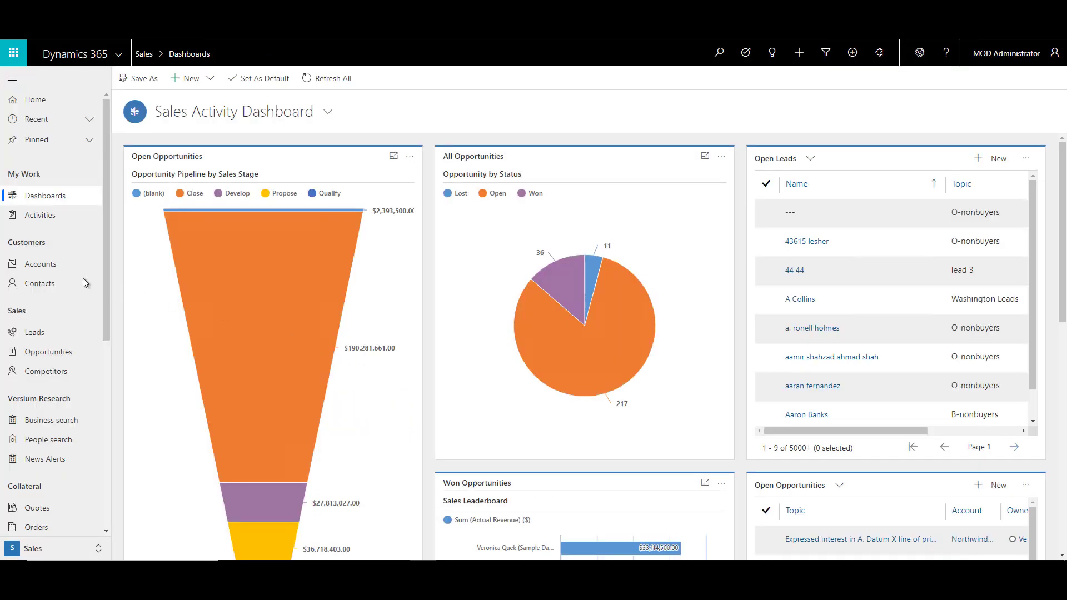
- Show the 3M Touch Systems account's documents and its document location choices, including OneDrive
left_click(40, 263)
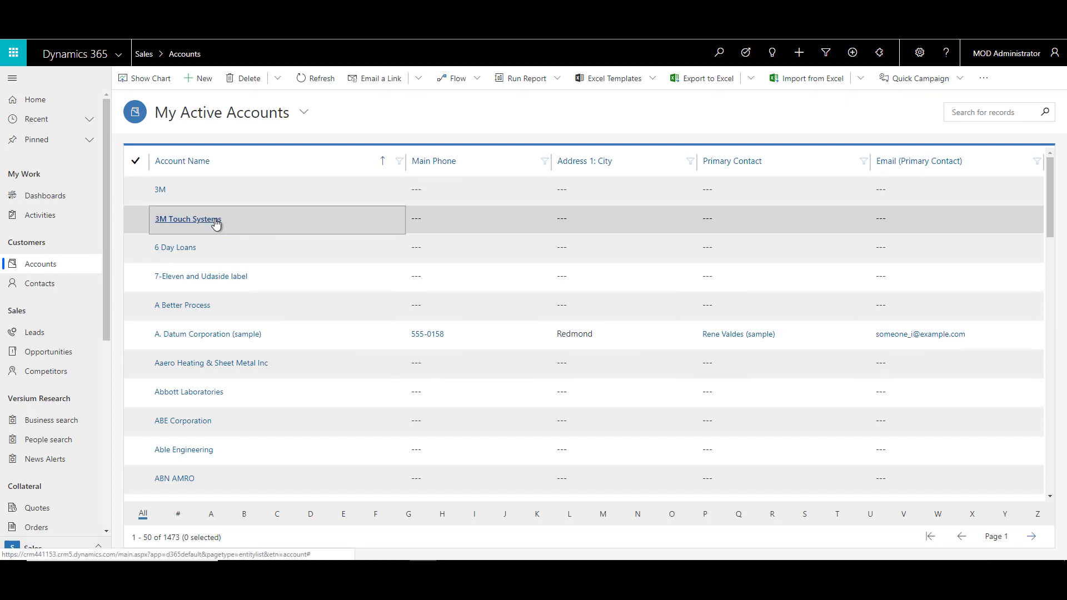
left_click(187, 218)
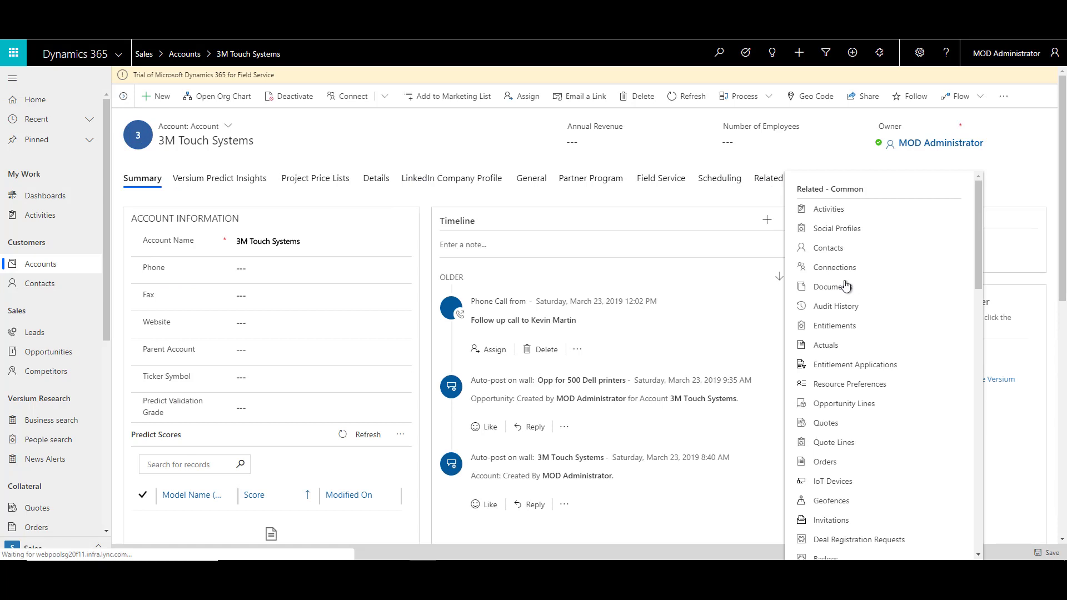
left_click(831, 285)
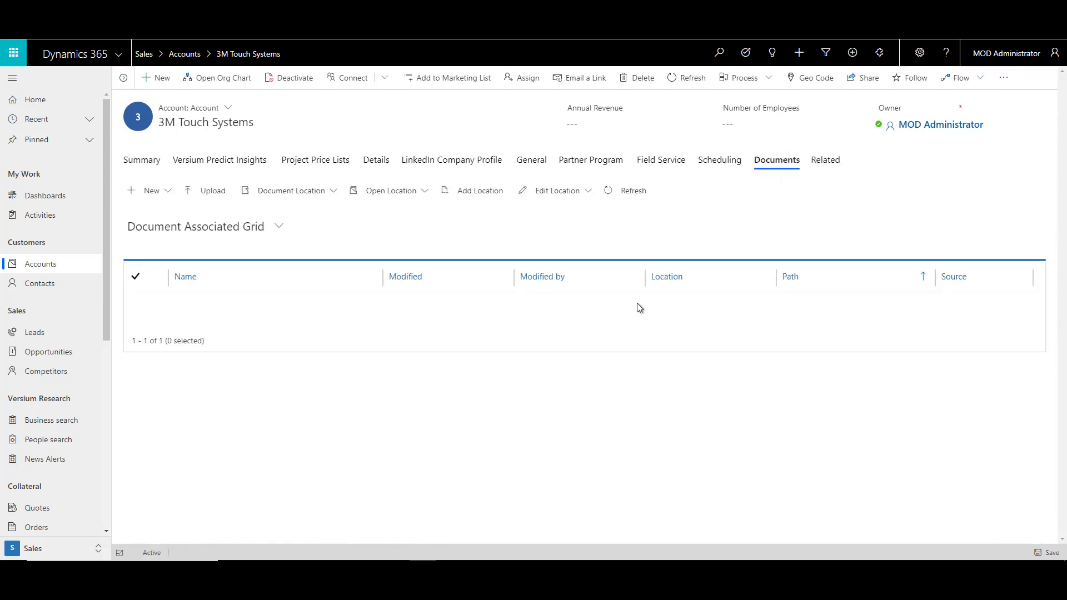
left_click(289, 190)
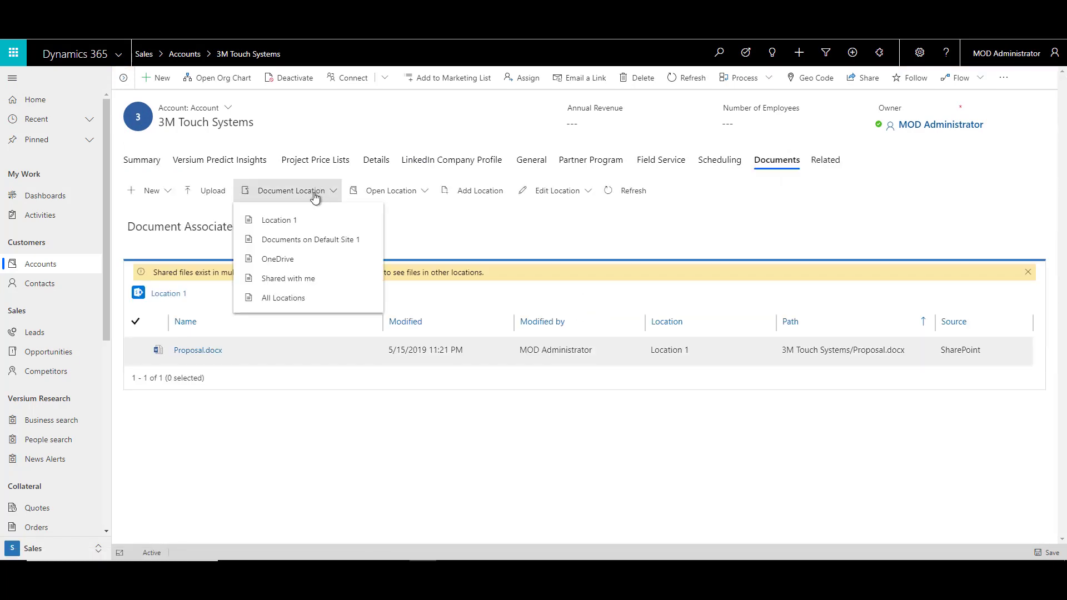
mouse_move(277, 258)
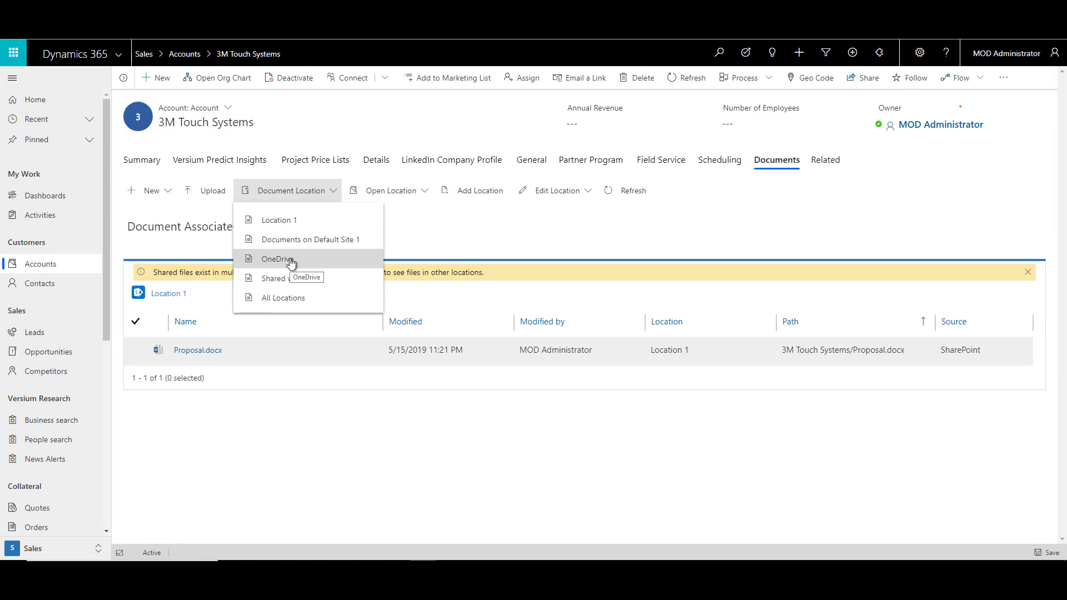
mouse_move(355, 269)
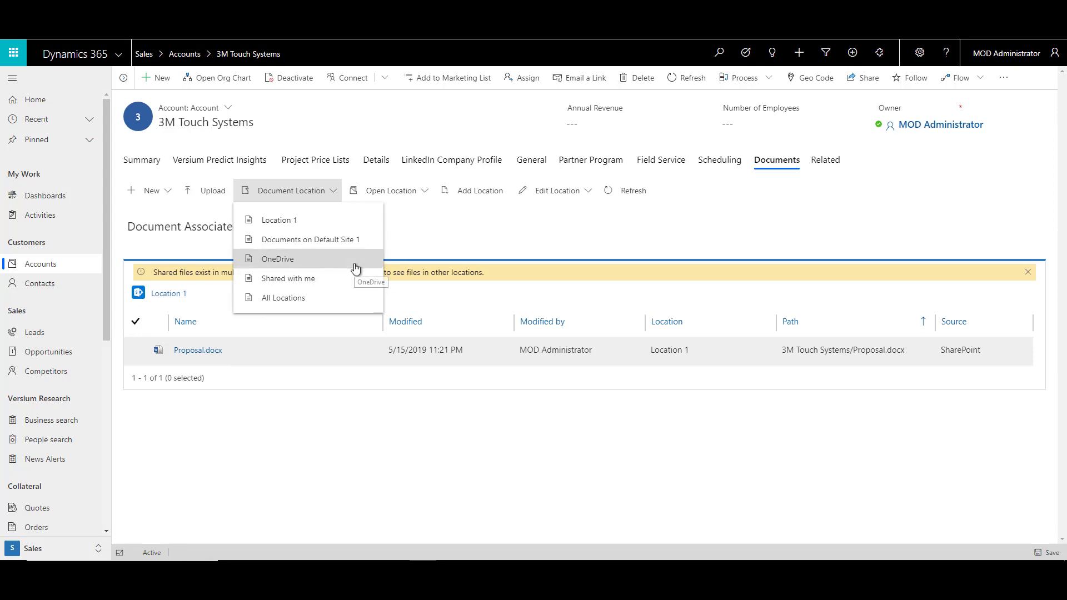